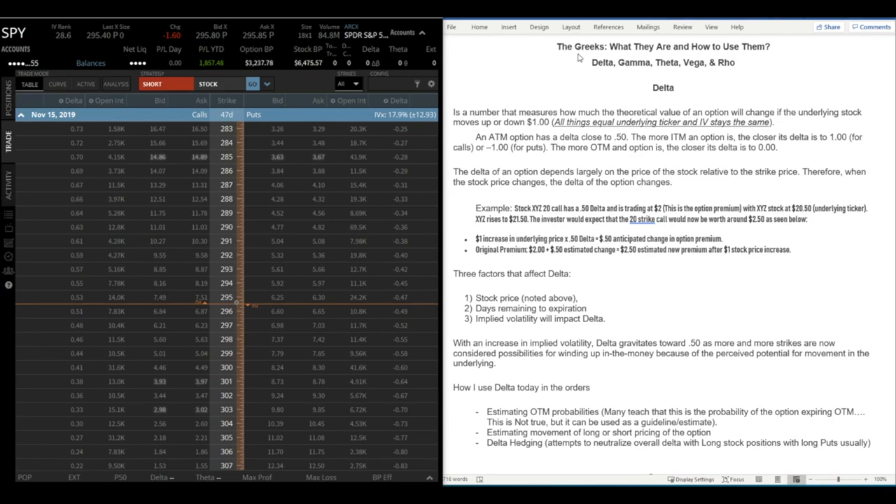
{"action": "mouse_move", "coordinate": [562, 103]}
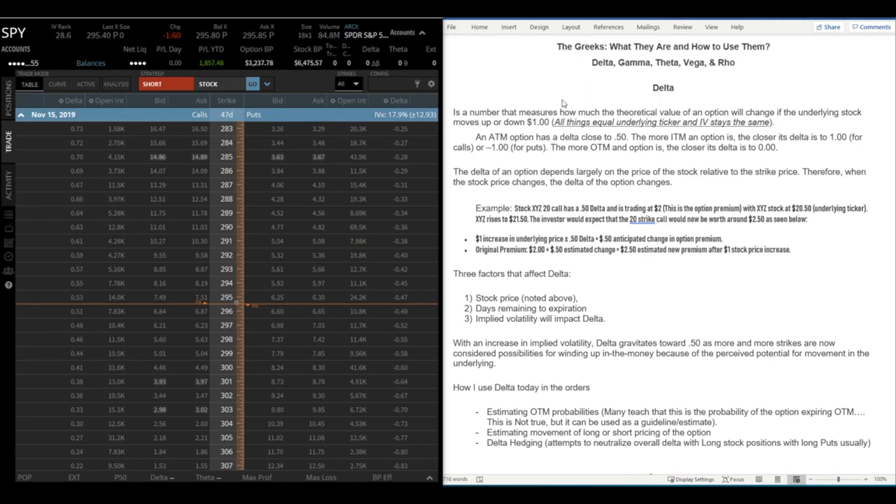
{"action": "mouse_move", "coordinate": [517, 76]}
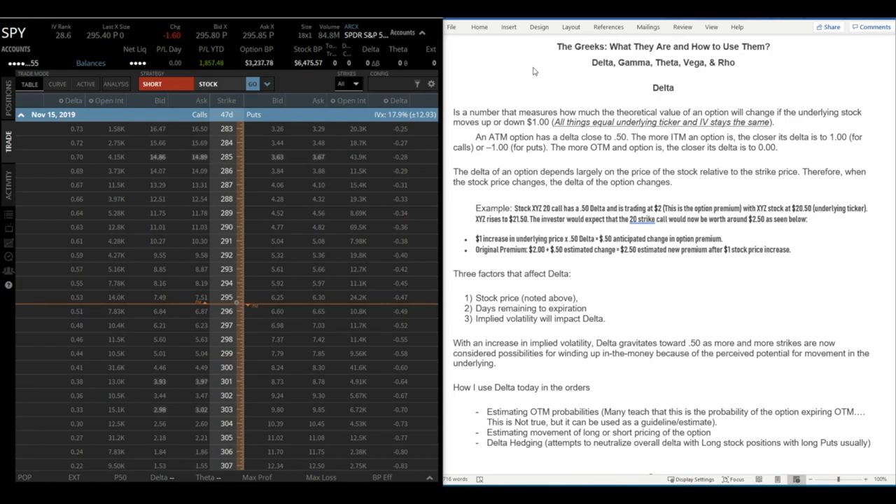
{"action": "mouse_move", "coordinate": [533, 70]}
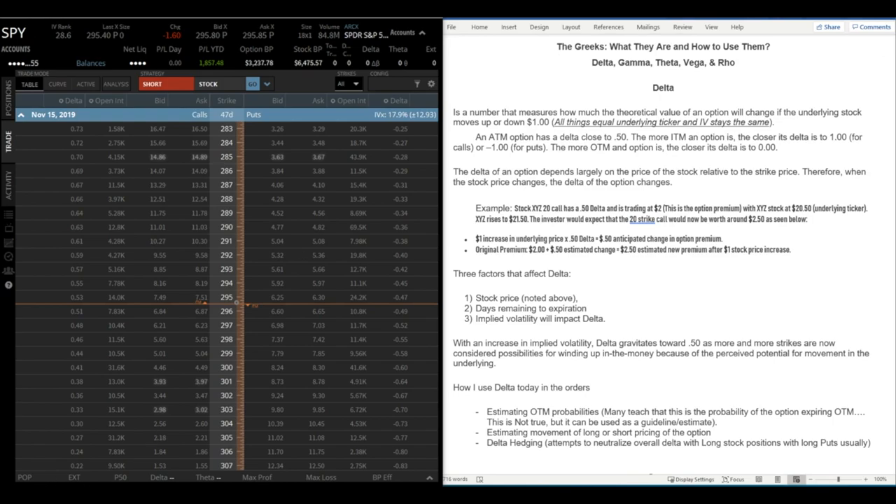
{"action": "mouse_move", "coordinate": [473, 49]}
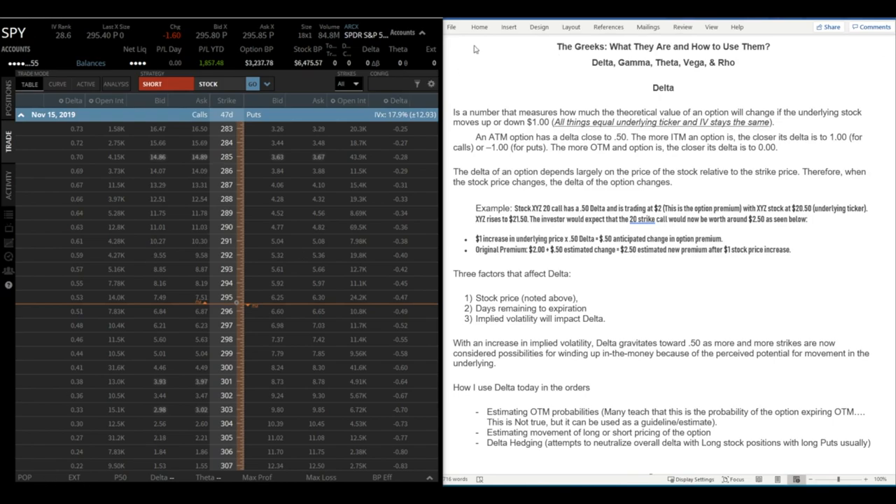
{"action": "mouse_move", "coordinate": [530, 53]}
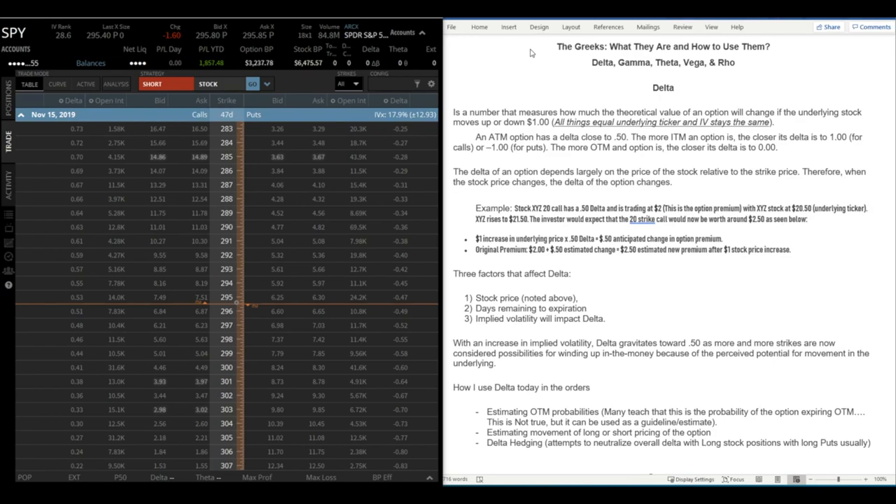
{"action": "mouse_move", "coordinate": [540, 57]}
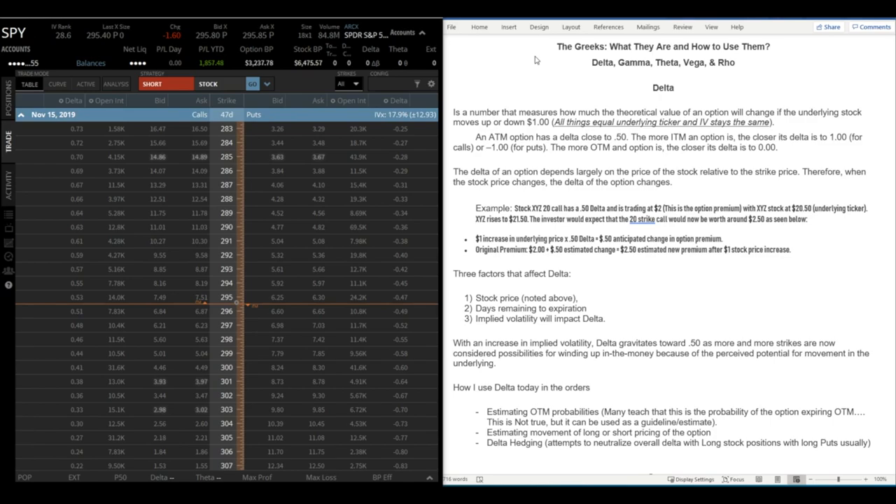
{"action": "mouse_move", "coordinate": [536, 61]}
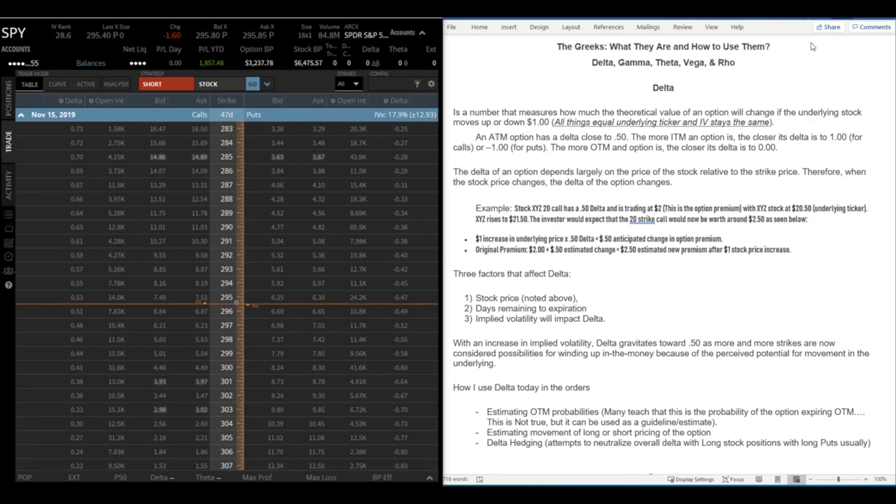
{"action": "mouse_move", "coordinate": [790, 49]}
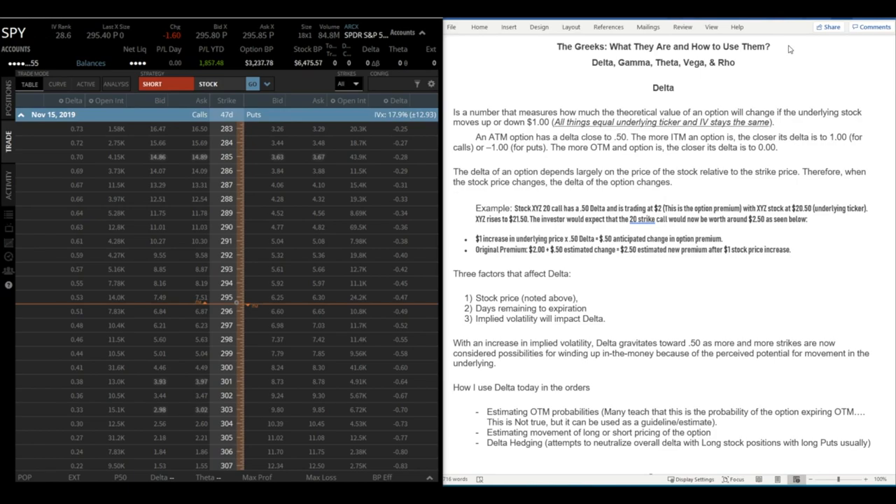
{"action": "mouse_move", "coordinate": [778, 50]}
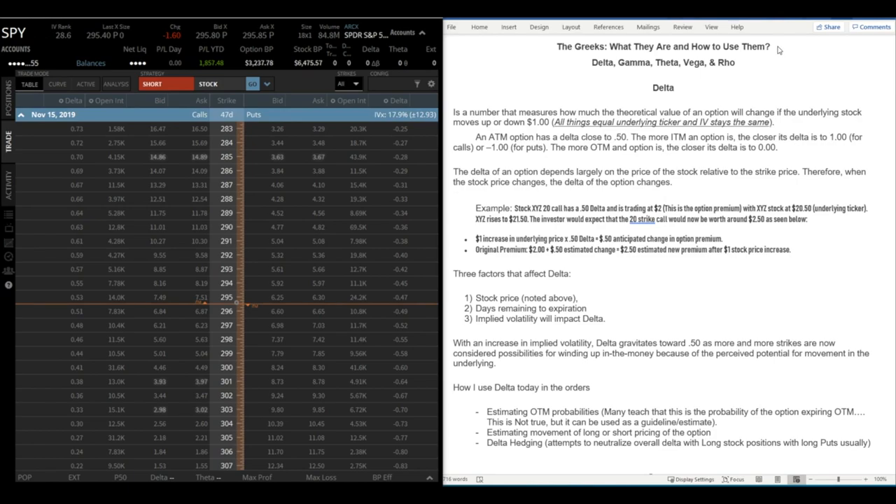
{"action": "mouse_move", "coordinate": [840, 67]}
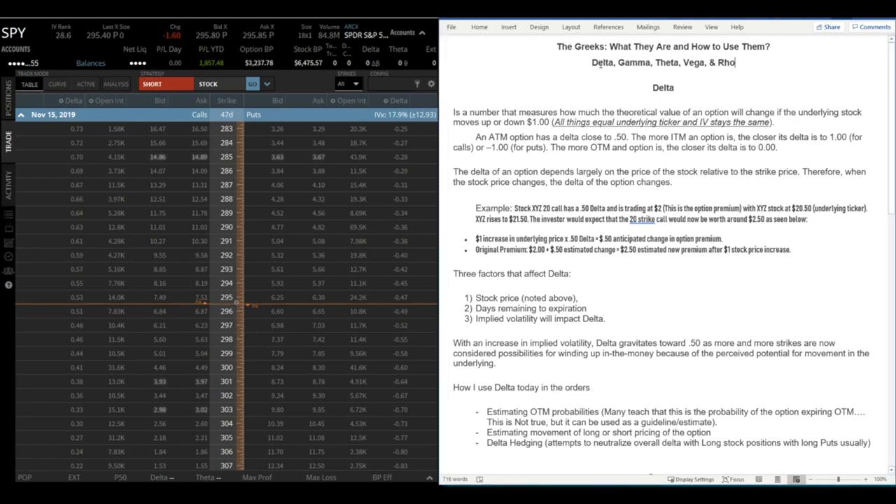
Scroll the SPY November 15 chain up to the deep in-the-money 145–170 strikes with call deltas near 0.99
{"action": "double_click", "coordinate": [602, 63]}
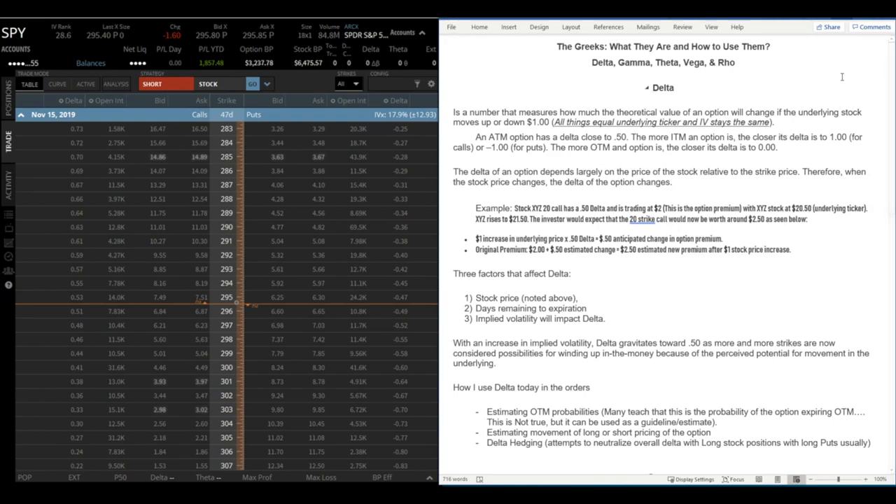
{"action": "left_click", "coordinate": [647, 87]}
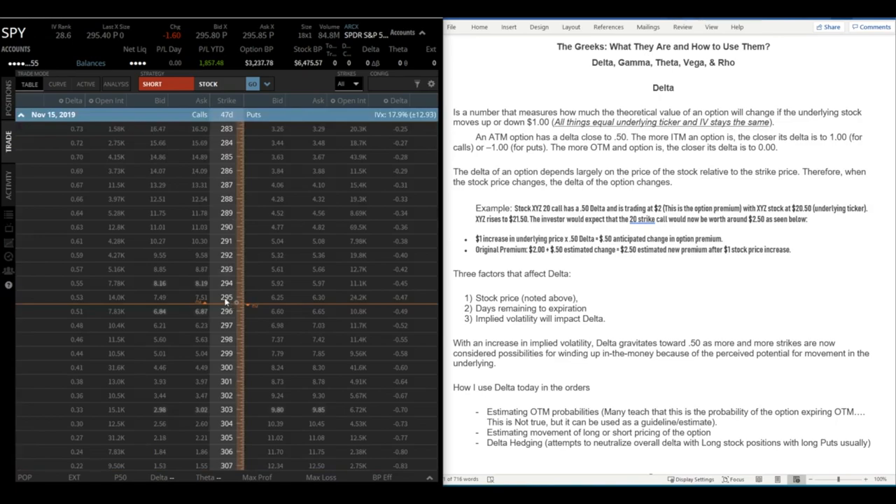
{"action": "mouse_move", "coordinate": [256, 308]}
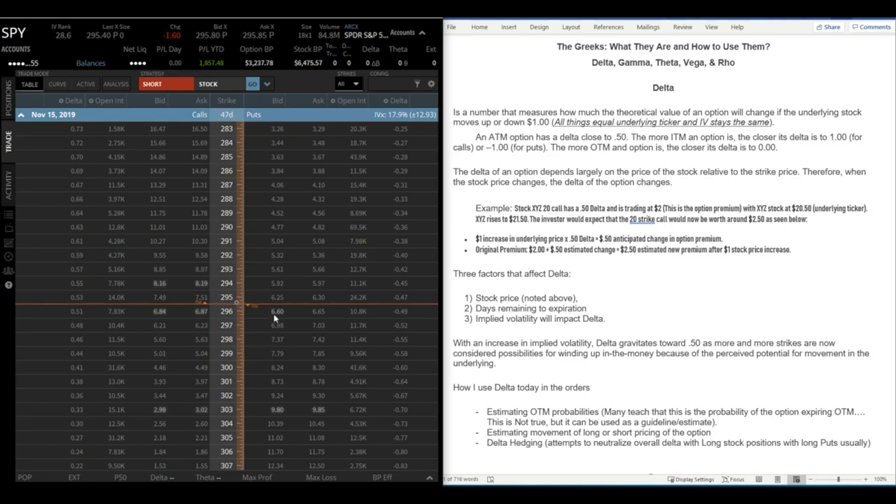
{"action": "mouse_move", "coordinate": [287, 307]}
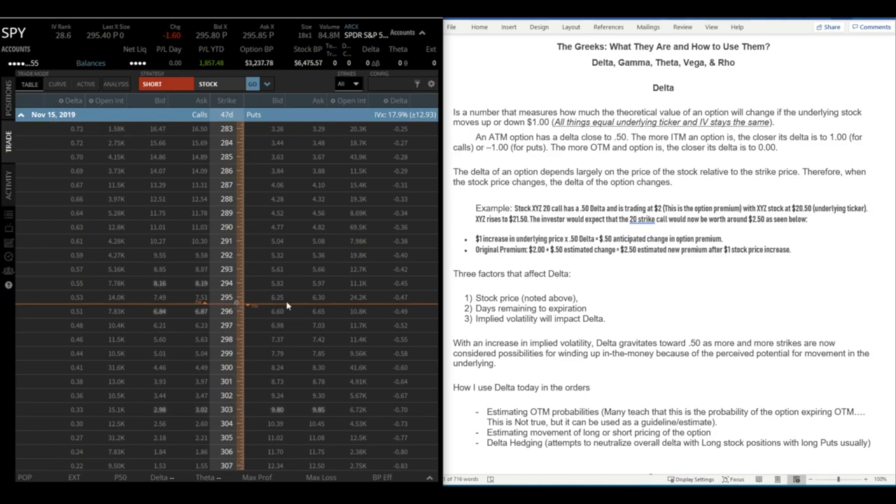
{"action": "mouse_move", "coordinate": [386, 307]}
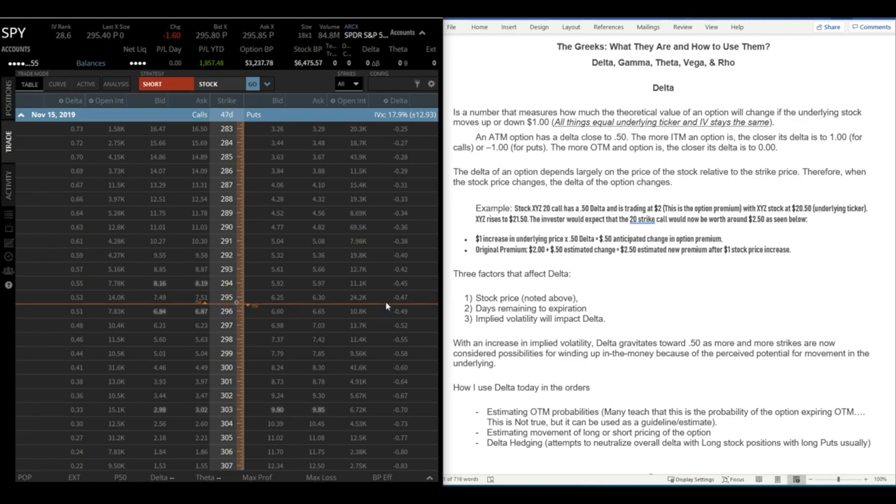
{"action": "mouse_move", "coordinate": [77, 313]}
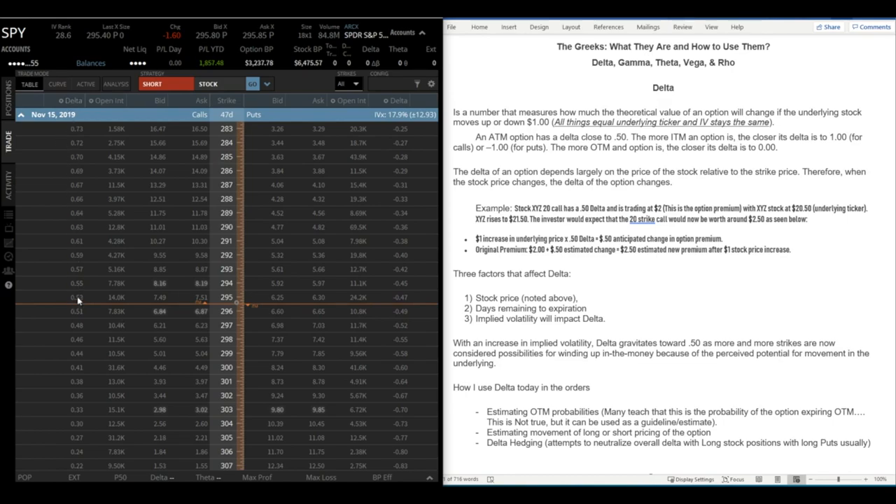
{"action": "mouse_move", "coordinate": [80, 322]}
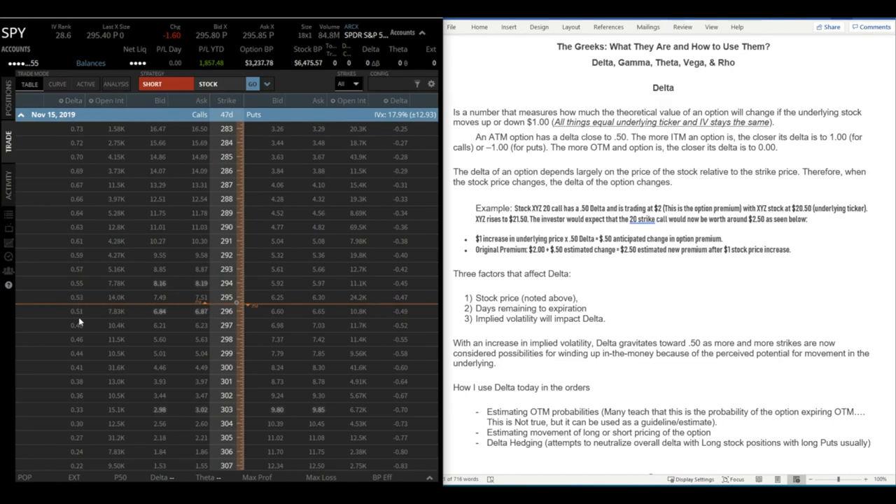
{"action": "mouse_move", "coordinate": [292, 310]}
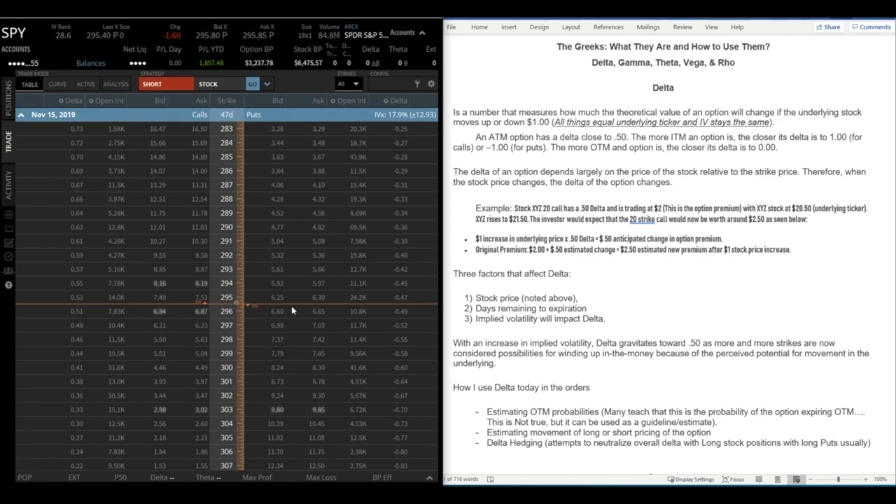
{"action": "mouse_move", "coordinate": [405, 305]}
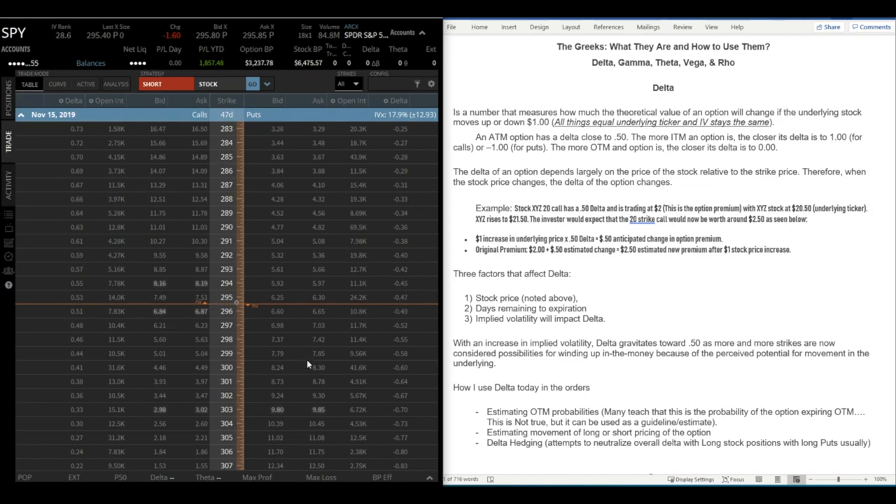
{"action": "mouse_move", "coordinate": [361, 309]}
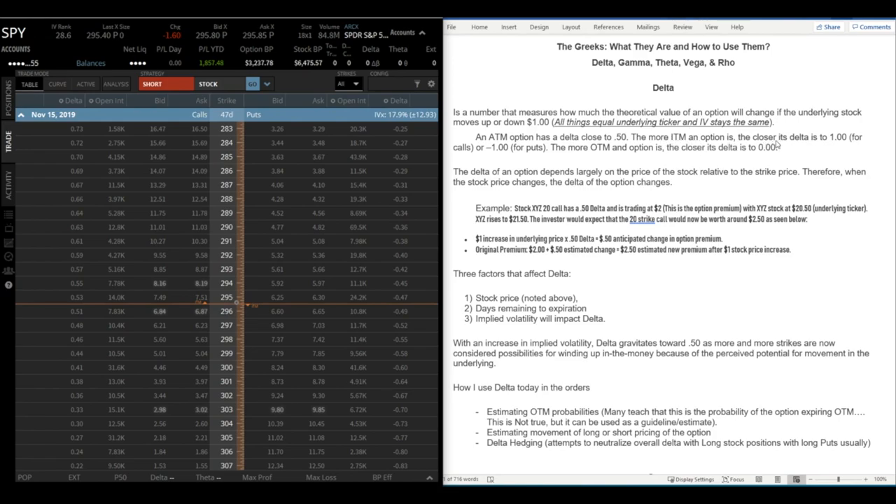
{"action": "mouse_move", "coordinate": [179, 205]}
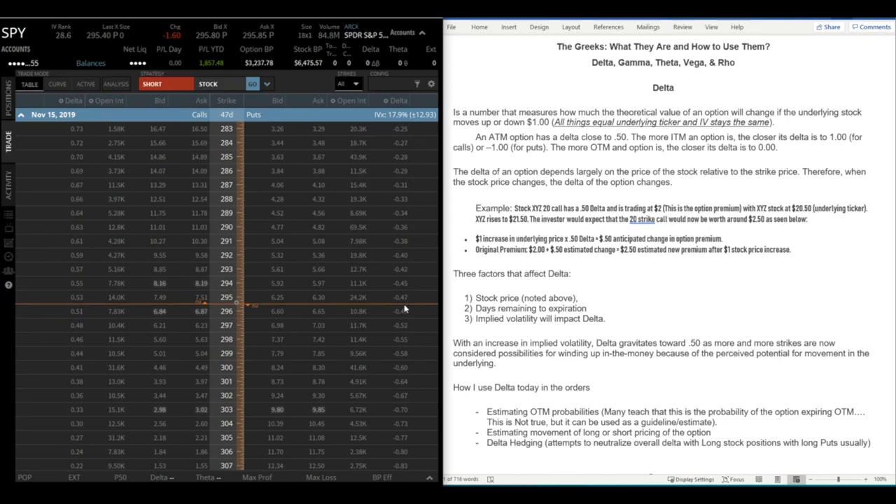
{"action": "mouse_move", "coordinate": [157, 268]}
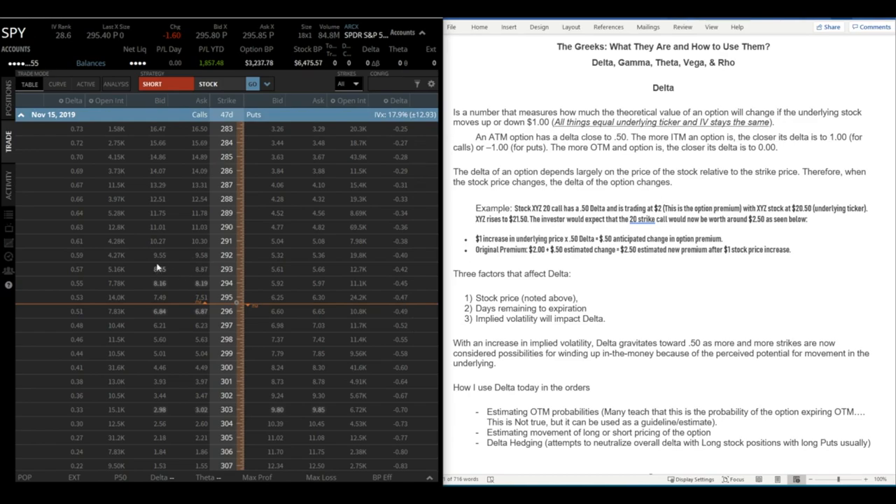
{"action": "mouse_move", "coordinate": [90, 285]}
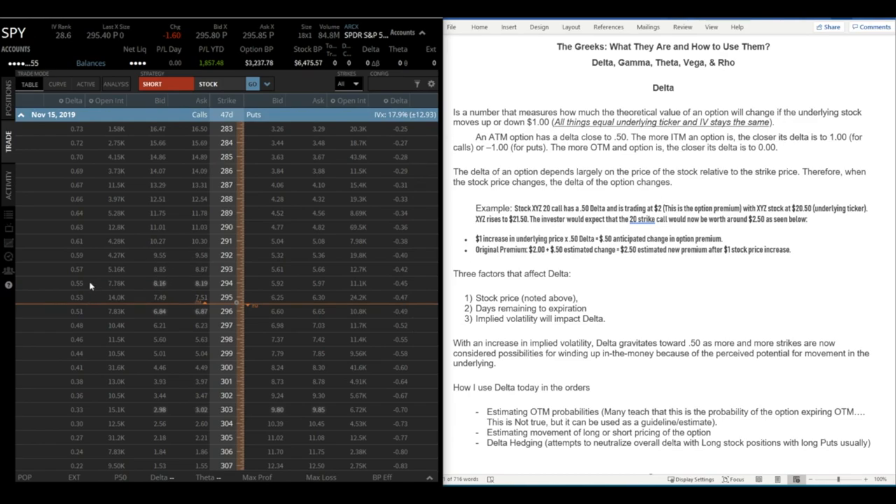
{"action": "scroll", "scroll_direction": "up", "scroll_amount": 3}
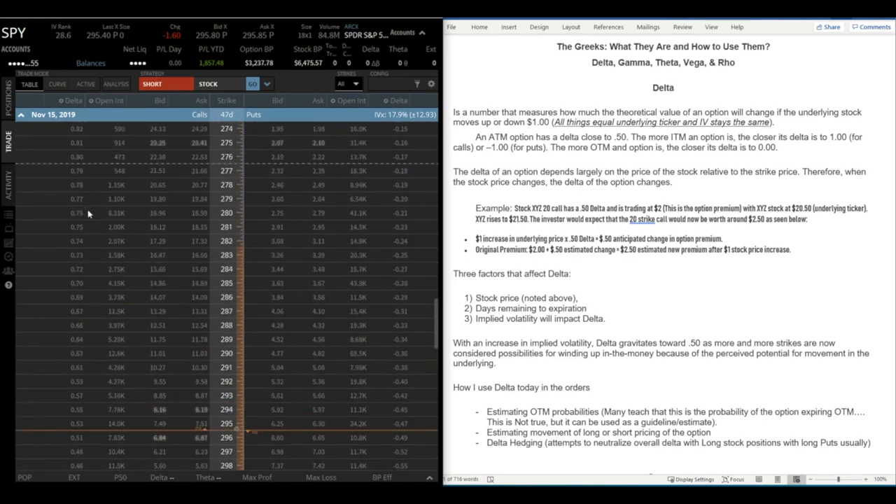
{"action": "scroll", "scroll_direction": "up", "scroll_amount": 3}
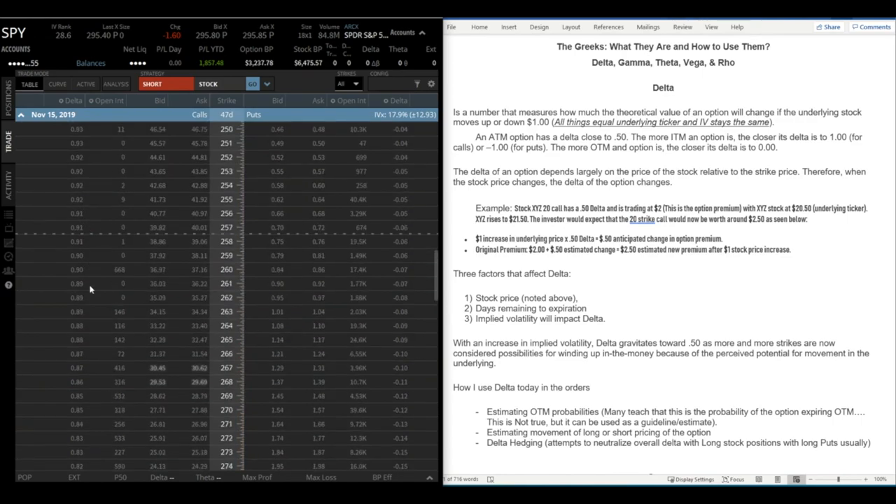
{"action": "scroll", "scroll_direction": "up", "scroll_amount": 3}
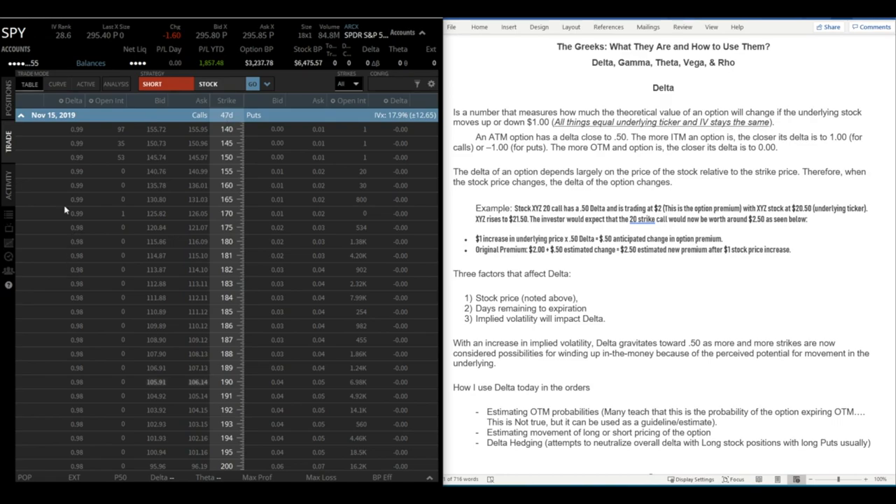
{"action": "mouse_move", "coordinate": [221, 137]}
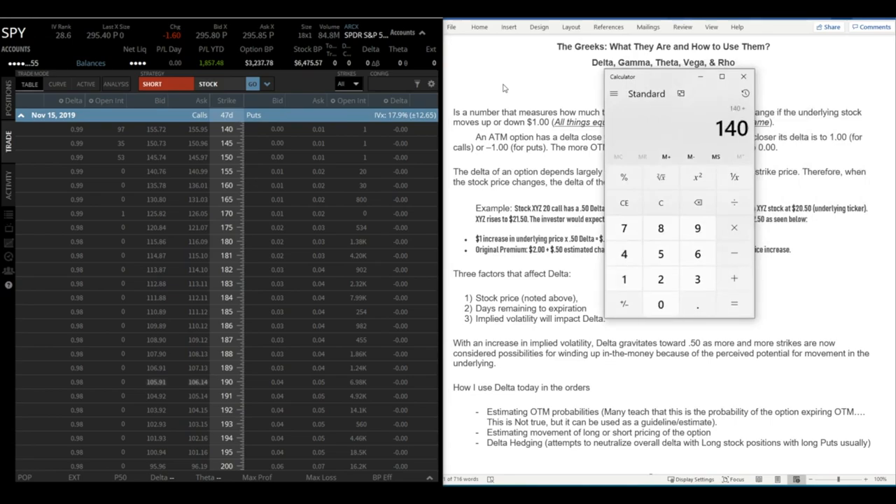
{"action": "mouse_move", "coordinate": [164, 140]}
{"action": "type", "text": "295.95"}
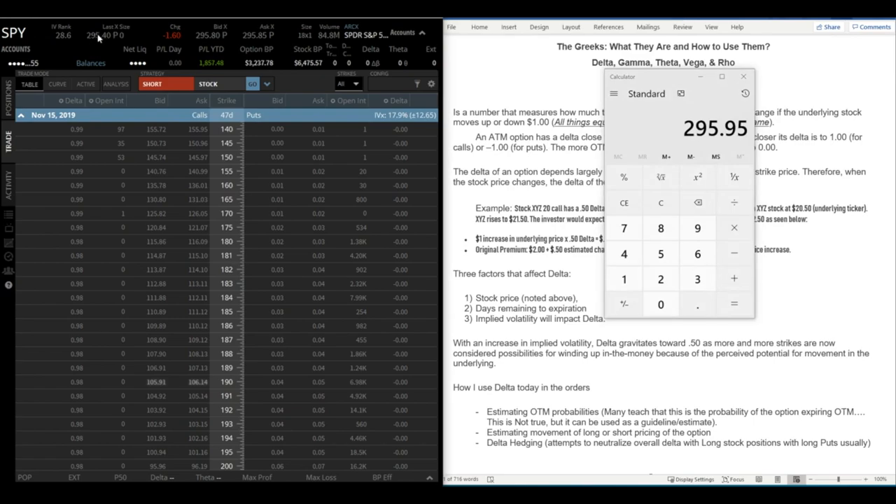
{"action": "mouse_move", "coordinate": [178, 137]}
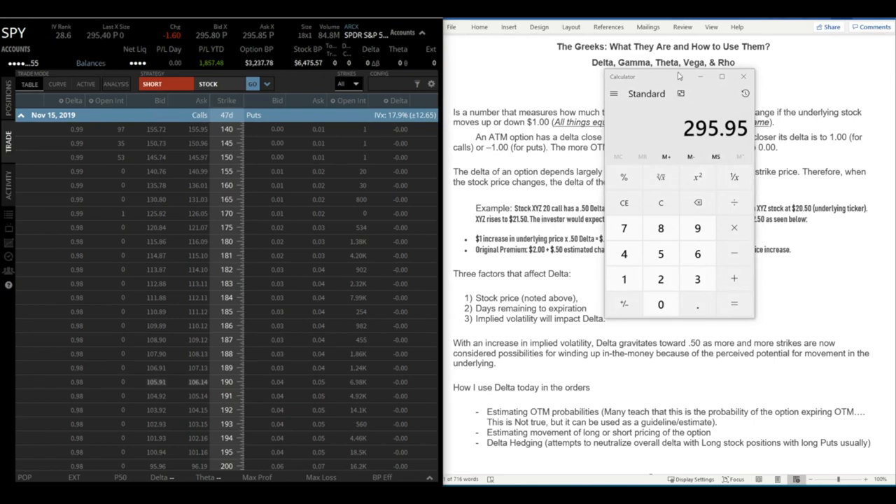
{"action": "left_click", "coordinate": [744, 75]}
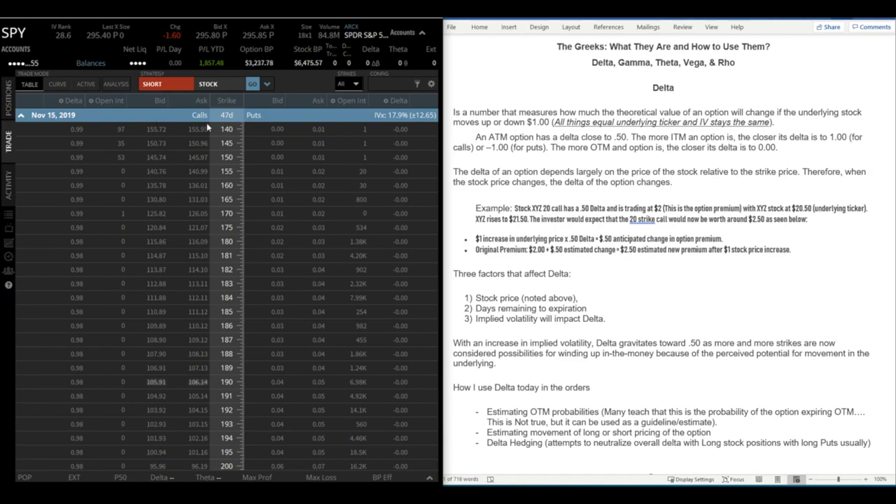
Scroll the SPY chain down toward the 310–320 strikes where call deltas are near 0.1
{"action": "scroll", "scroll_direction": "down", "scroll_amount": 3}
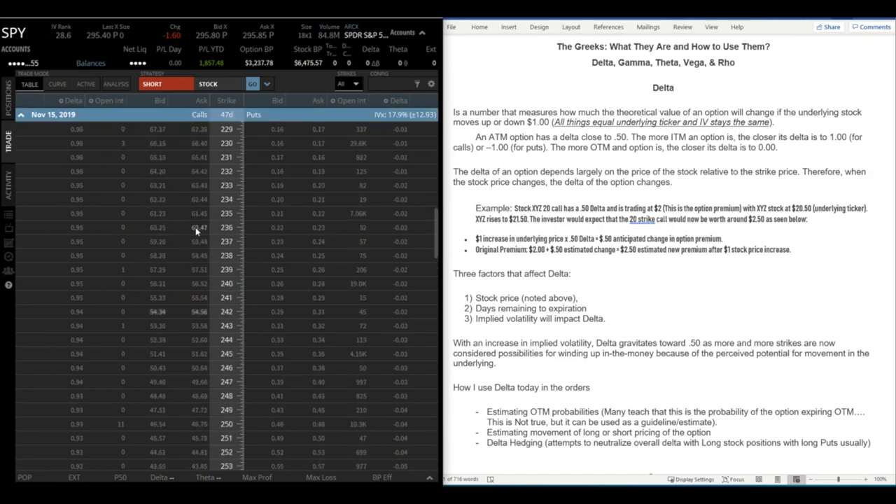
{"action": "scroll", "scroll_direction": "down", "scroll_amount": 3}
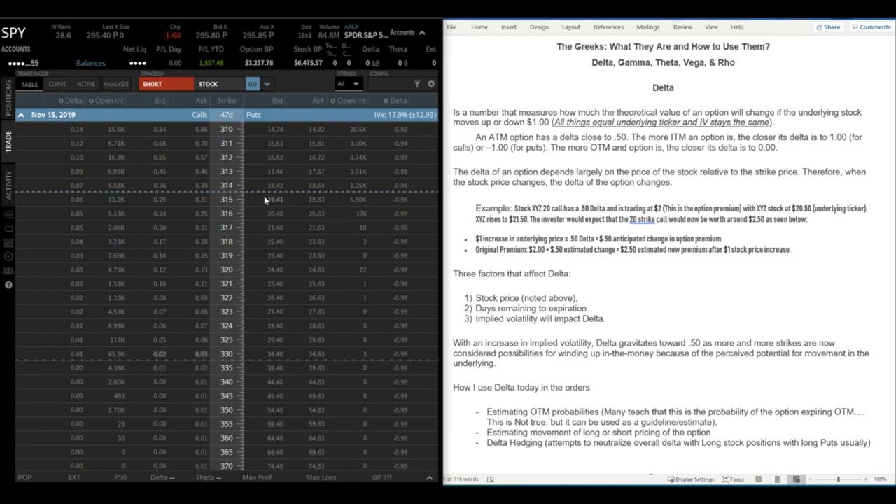
{"action": "mouse_move", "coordinate": [275, 260]}
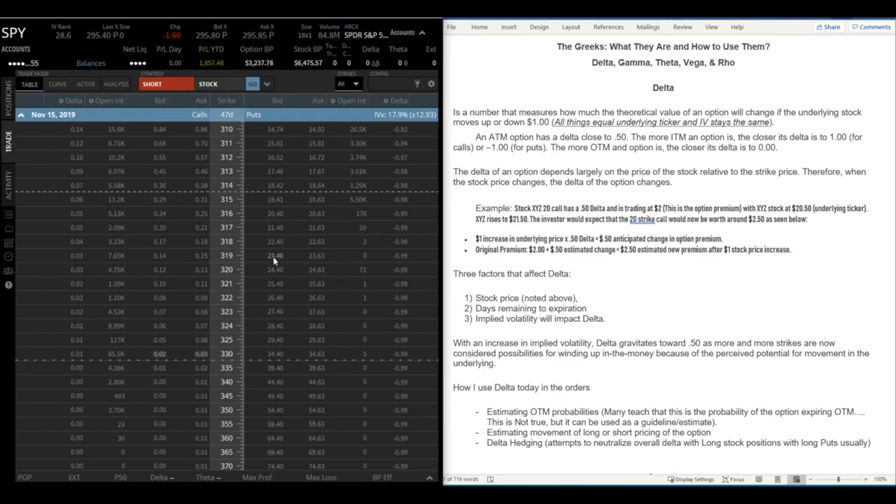
{"action": "mouse_move", "coordinate": [409, 259]}
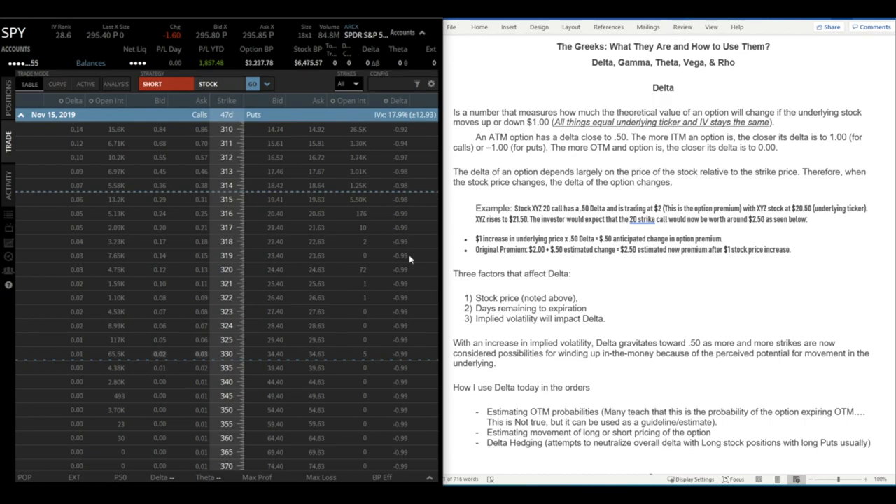
{"action": "mouse_move", "coordinate": [399, 249]}
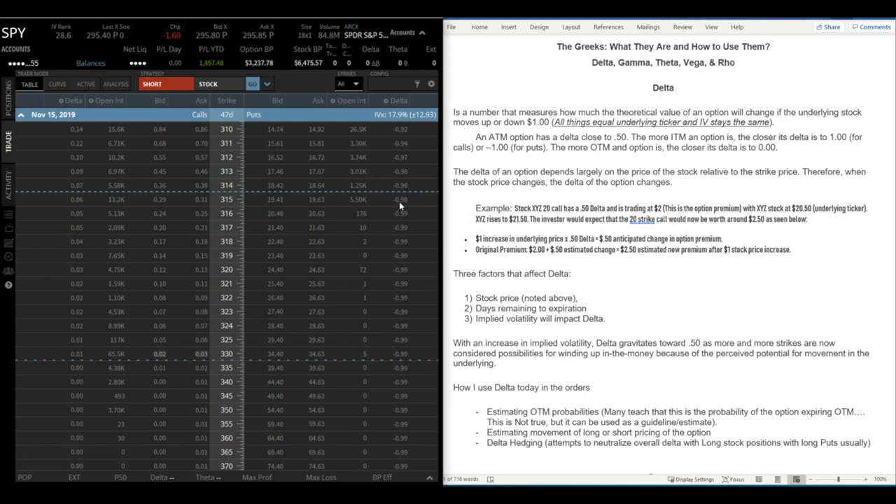
{"action": "mouse_move", "coordinate": [744, 157]}
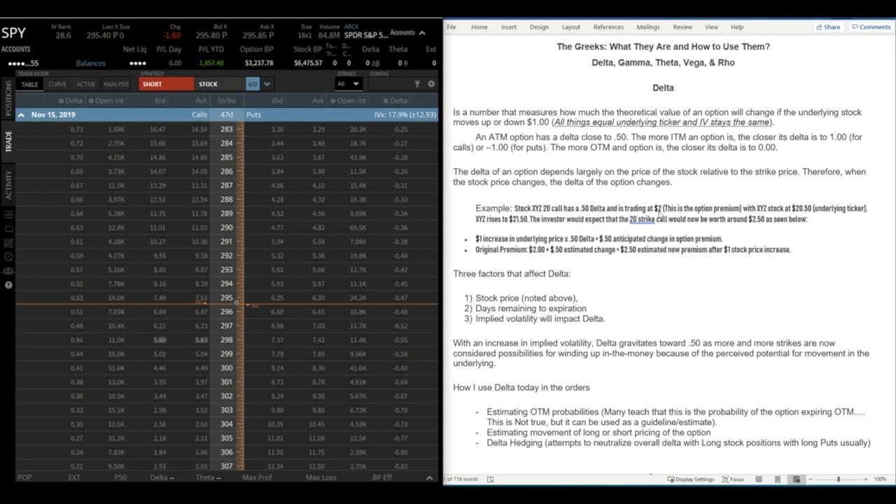
{"action": "mouse_move", "coordinate": [750, 247]}
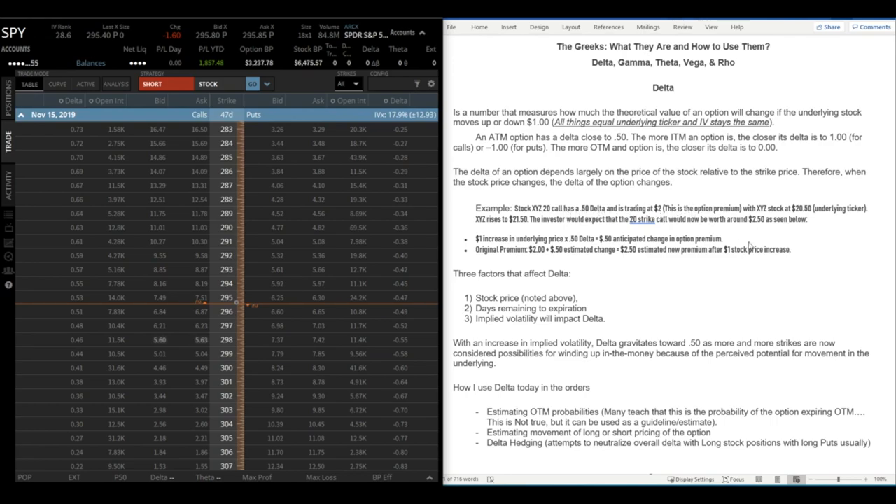